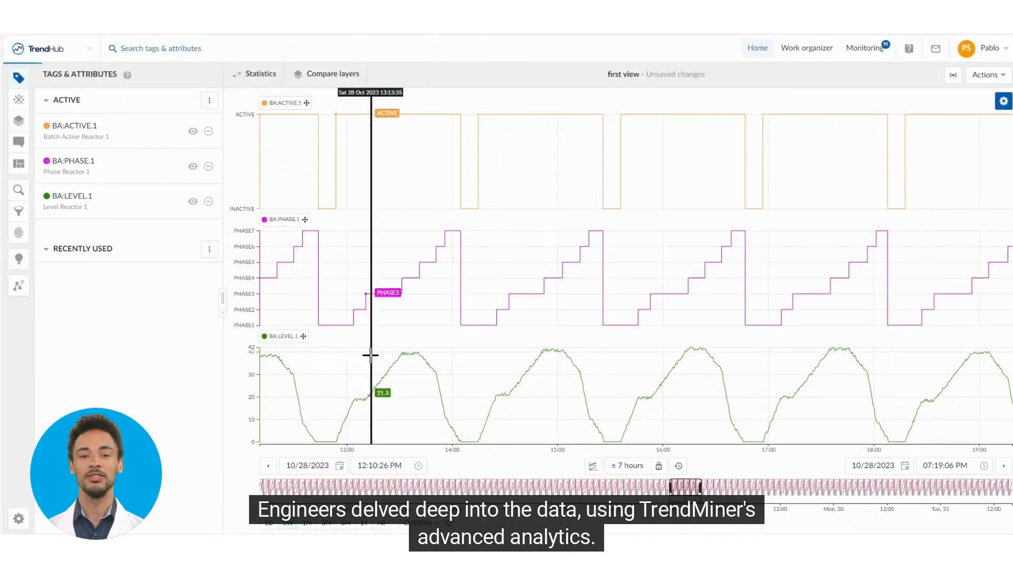
Step: Save a value-based search for BA:PHASE.1 = Phase3 and BA:LEVEL.1 > 42 as 'full storage'
{"action": "left_click", "coordinate": [18, 190]}
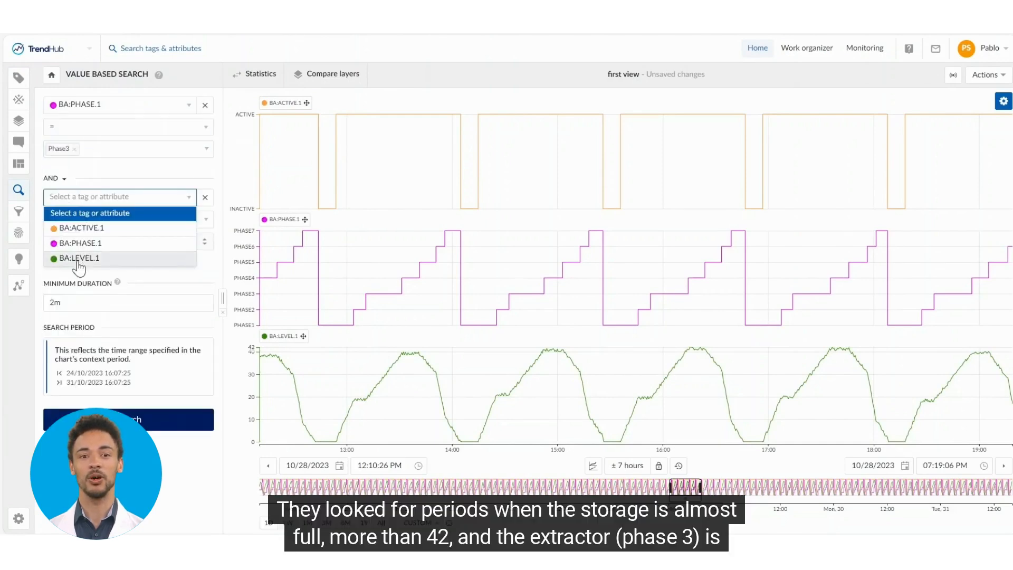
{"action": "left_click", "coordinate": [78, 258]}
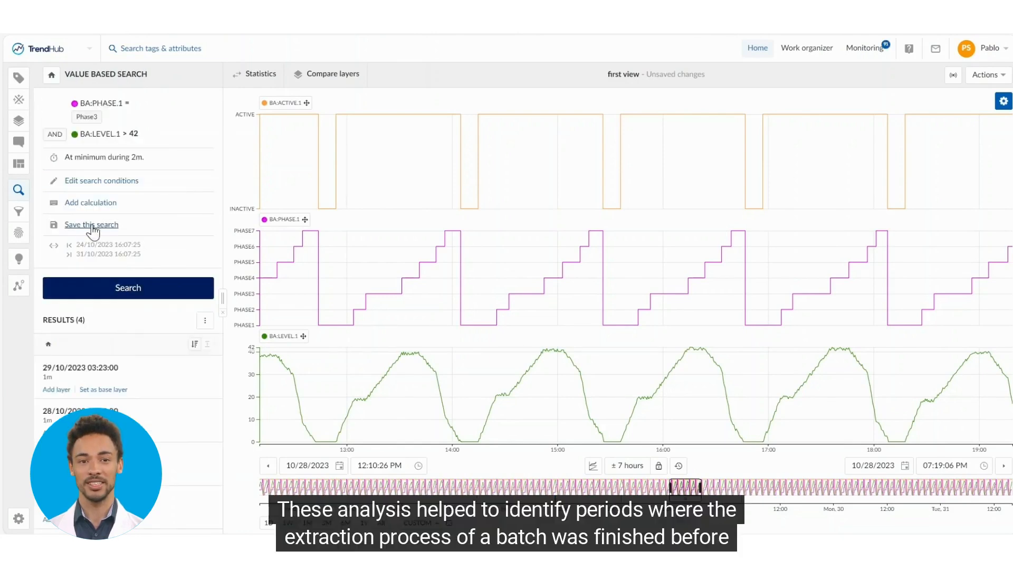
{"action": "left_click", "coordinate": [91, 224]}
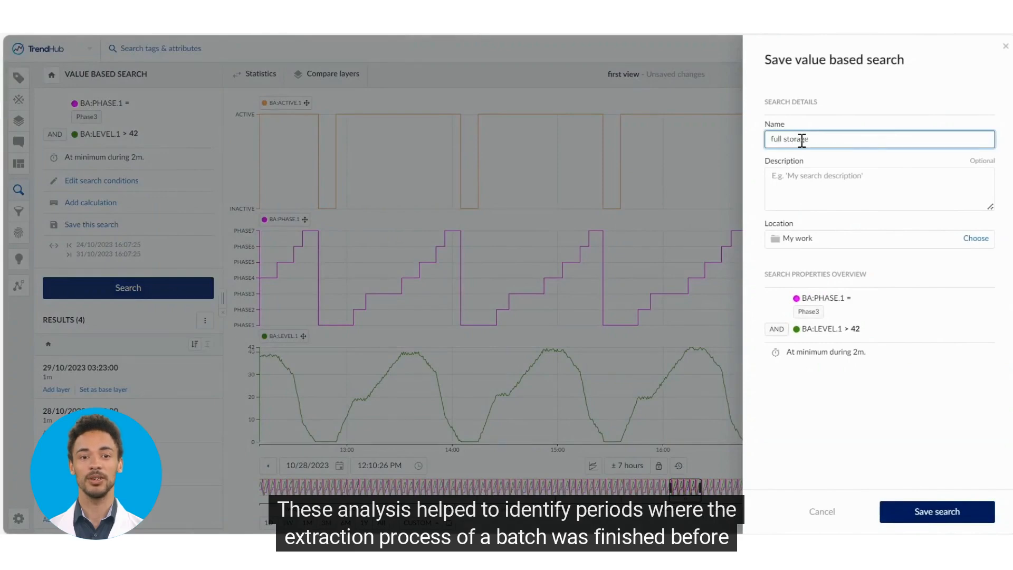
{"action": "left_click", "coordinate": [936, 511]}
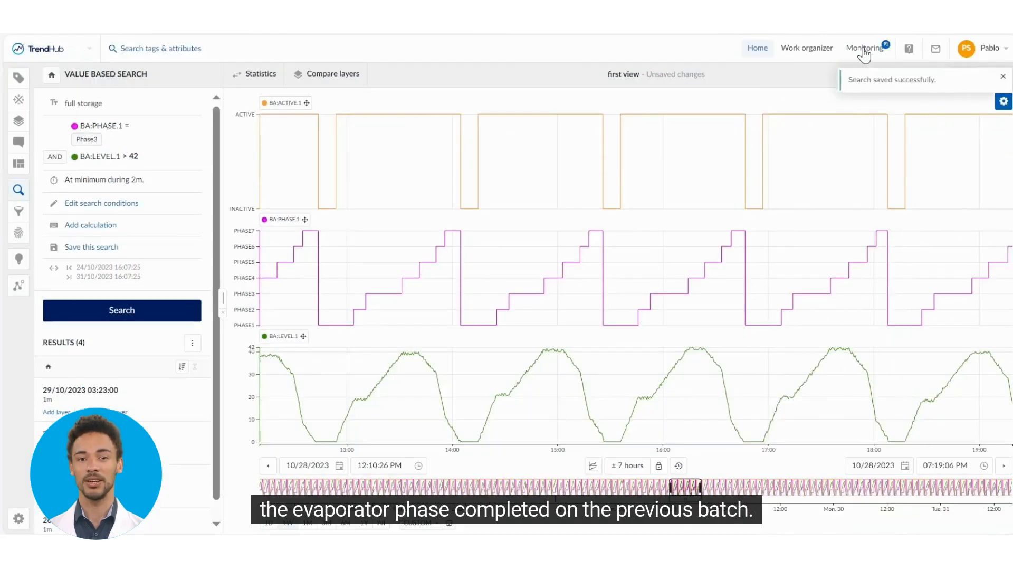
Step: Create and enable a new monitor for the 'full storage' search
{"action": "left_click", "coordinate": [863, 48]}
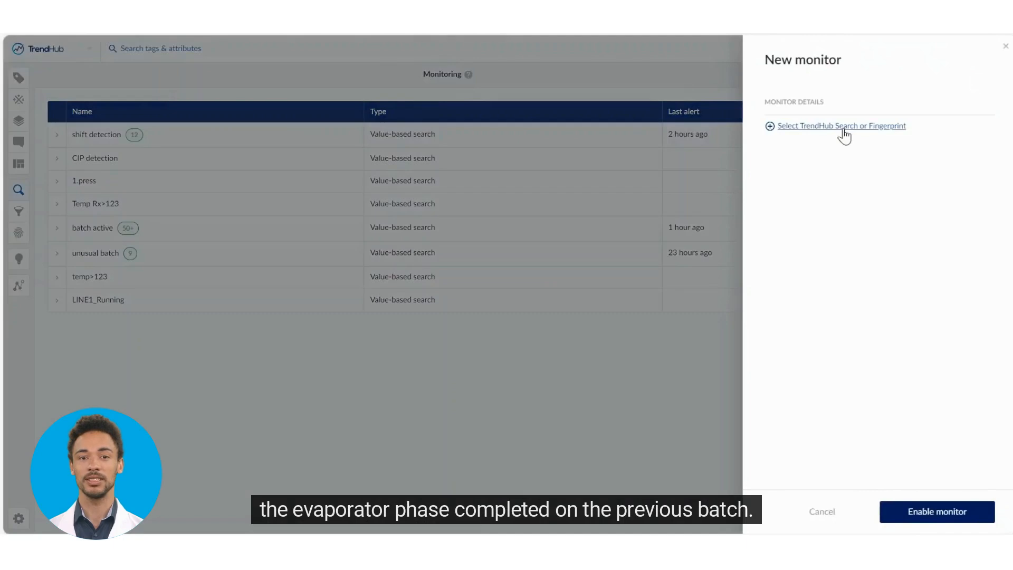
{"action": "left_click", "coordinate": [840, 125]}
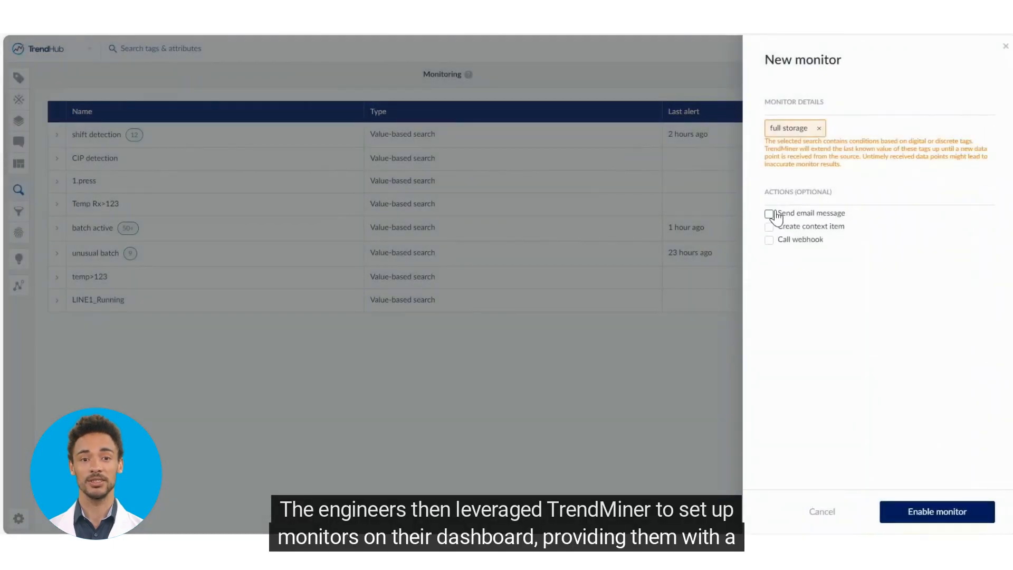
{"action": "left_click", "coordinate": [936, 511]}
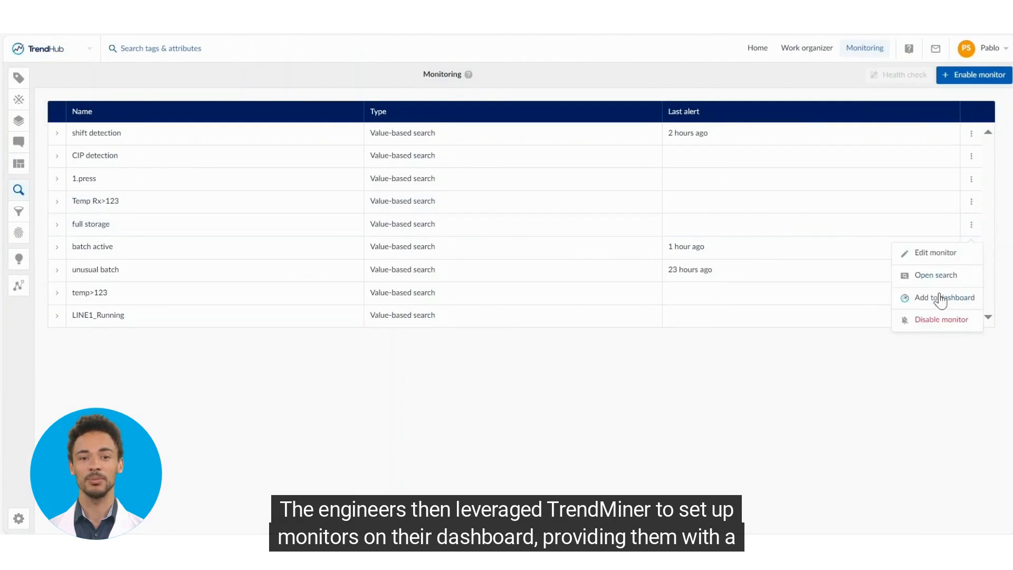
Step: Add the 'full storage' monitor to an existing dashboard chosen from the list
{"action": "left_click", "coordinate": [944, 297]}
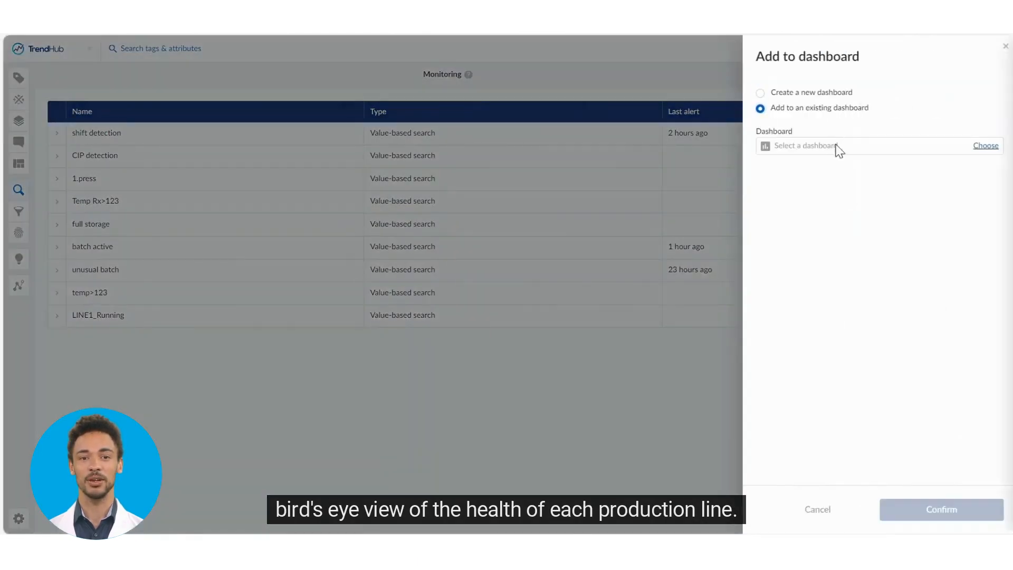
{"action": "left_click", "coordinate": [985, 146]}
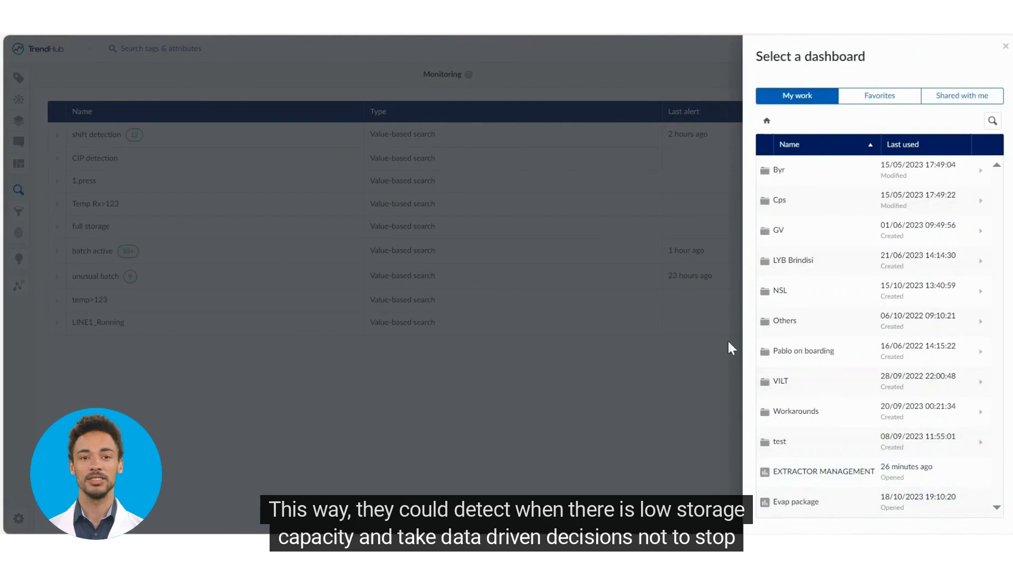
{"action": "left_click", "coordinate": [825, 471]}
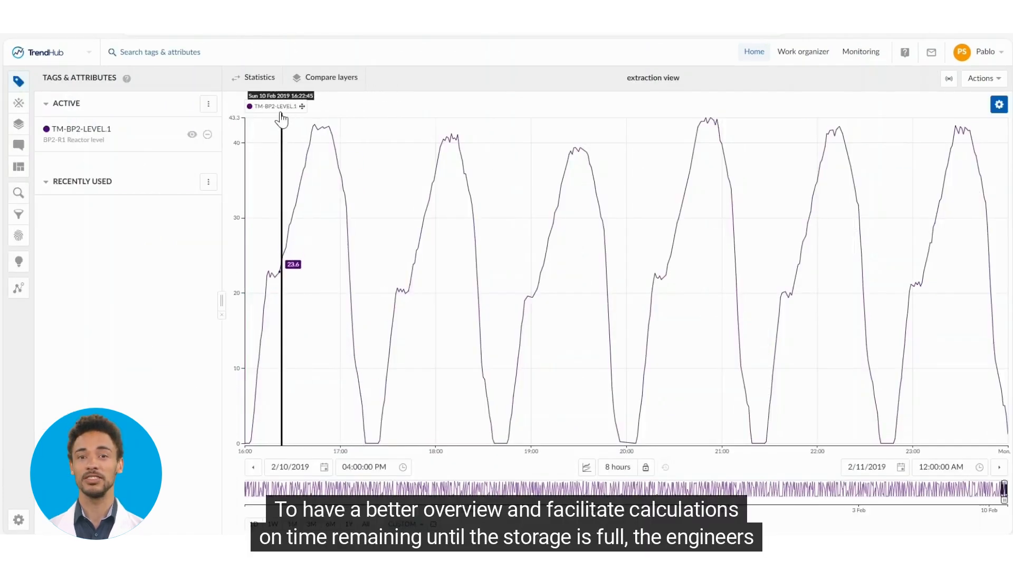
Step: Create formula 'level-leveldel1m' mapping both variables to TM-BP2-LEVEL.1, shifting the second by 1m
{"action": "left_click", "coordinate": [18, 103]}
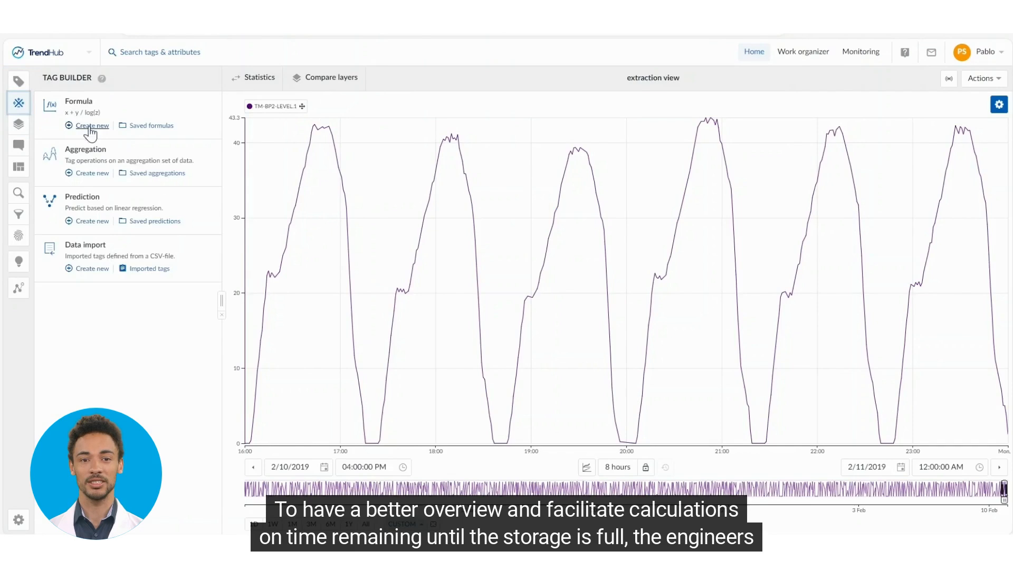
{"action": "left_click", "coordinate": [93, 125]}
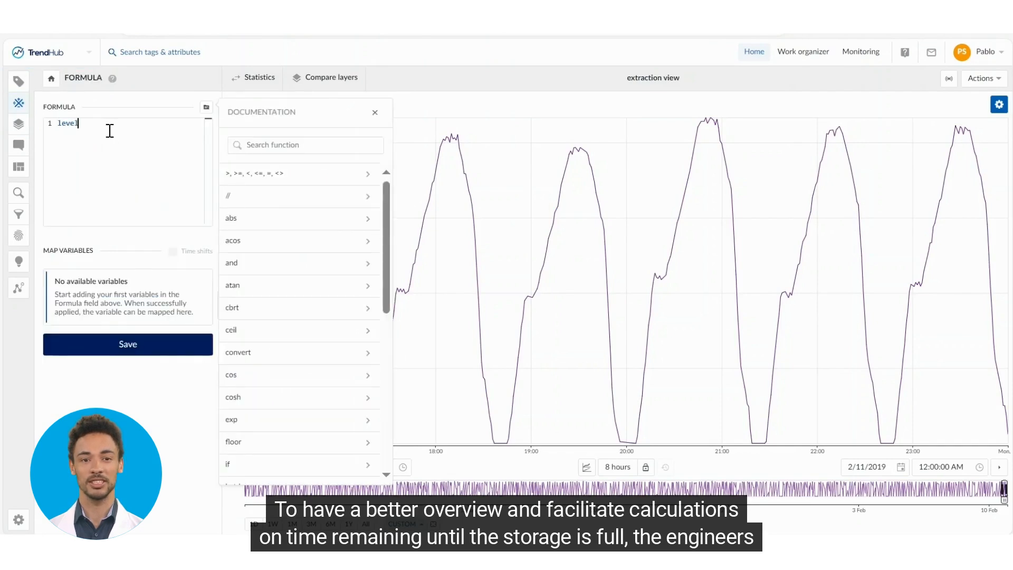
{"action": "type", "text": "-leveldel1m"}
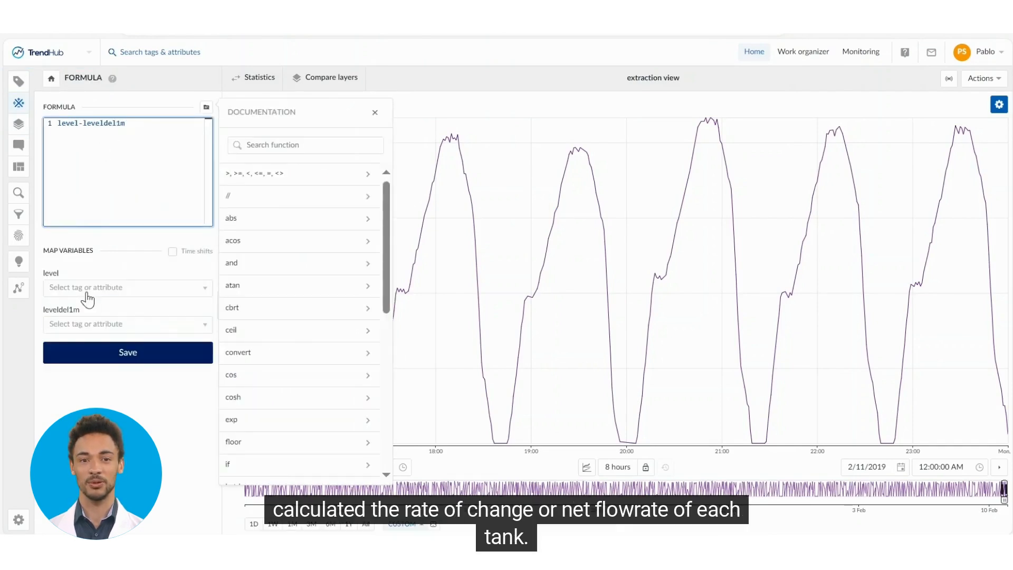
{"action": "left_click", "coordinate": [127, 324]}
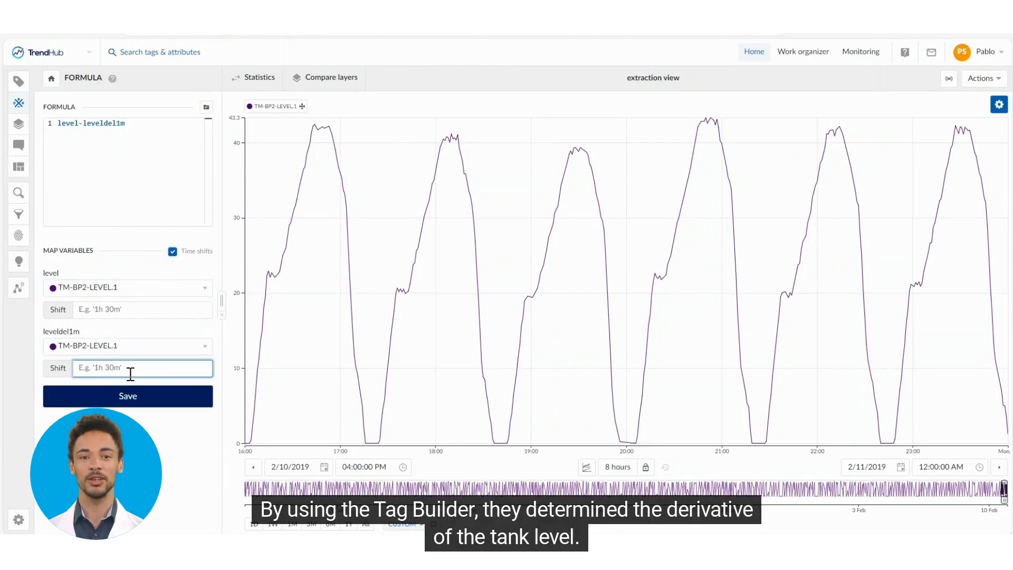
{"action": "left_click", "coordinate": [127, 396]}
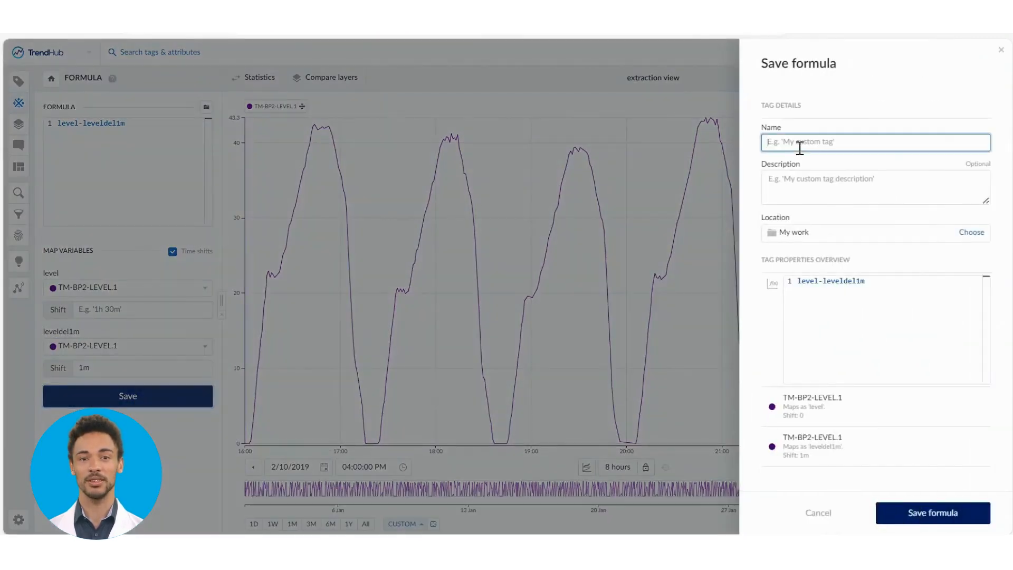
Step: Name the formula tag 'net flowrate m3/min_psd' and save it
{"action": "type", "text": "net flowrate m3"}
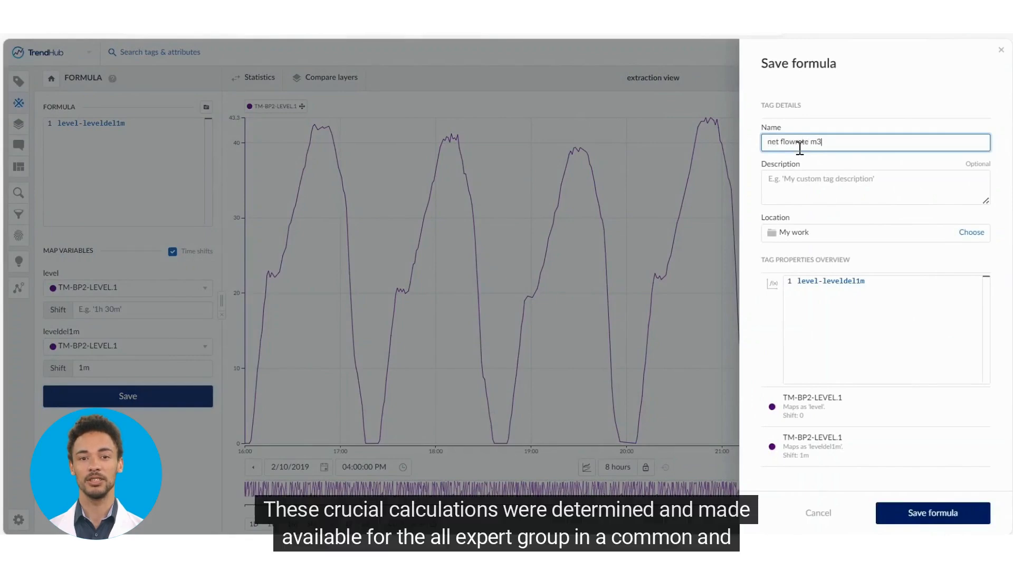
{"action": "left_click", "coordinate": [932, 513]}
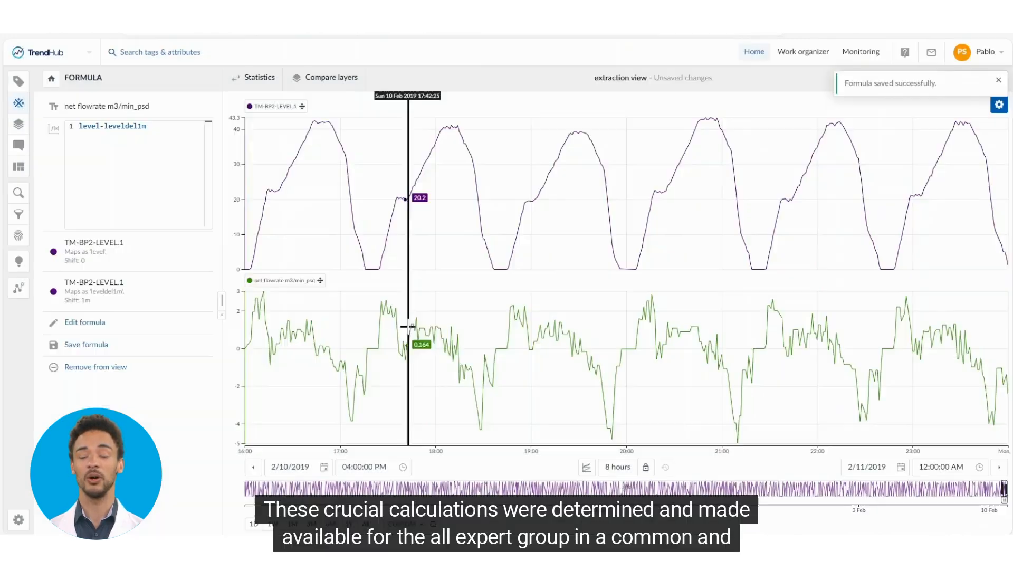